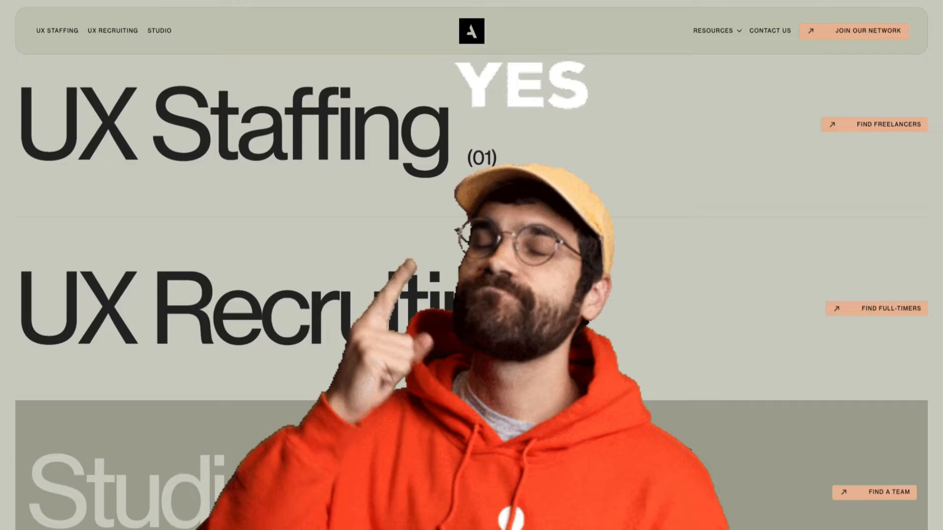
Step: Scroll the 'text hover #2' page down to the image gallery and empty drop area
scroll("down", 3)
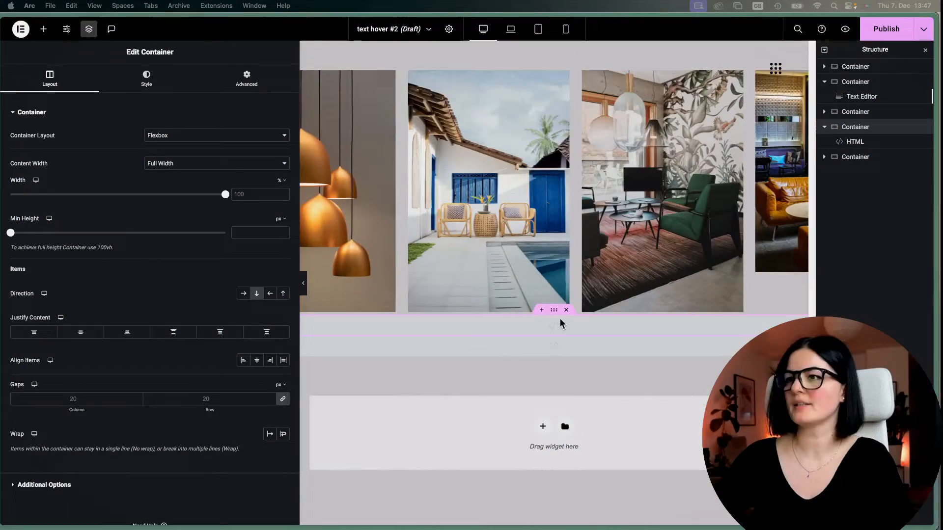
Step: Add a Full Width container below the gallery and unlink its margins for a 100 top margin
scroll("down", 3)
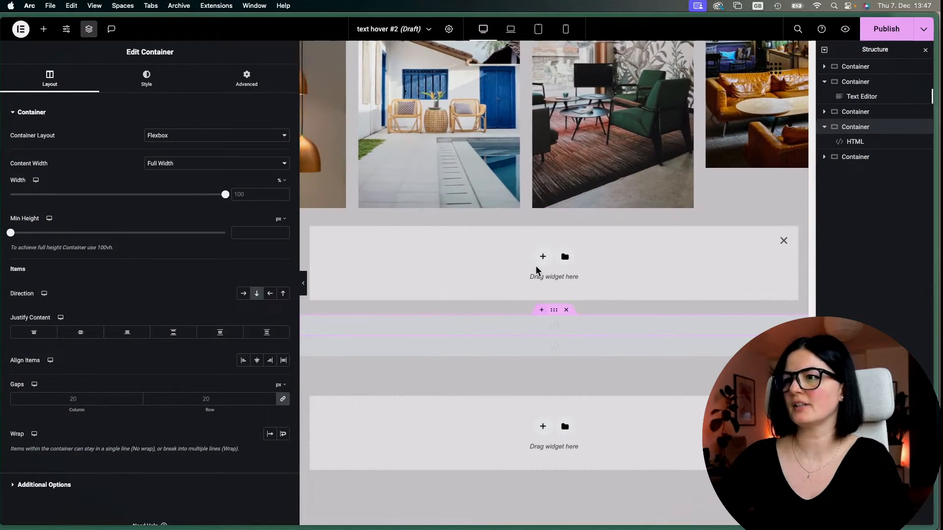
left_click(542, 256)
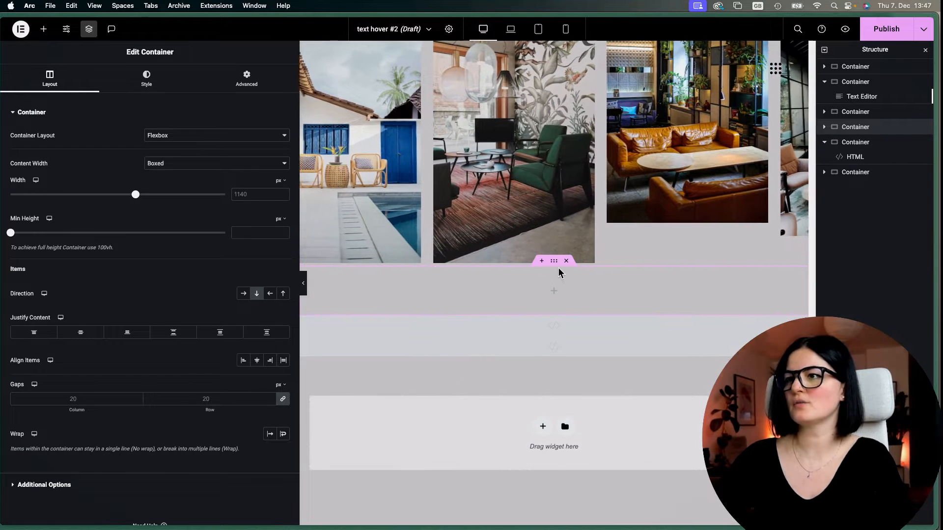
left_click(215, 163)
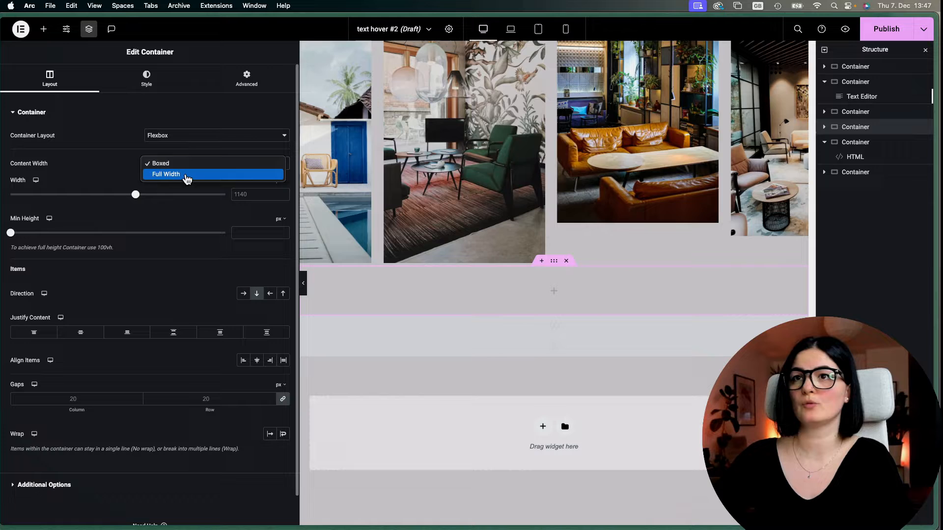
left_click(166, 173)
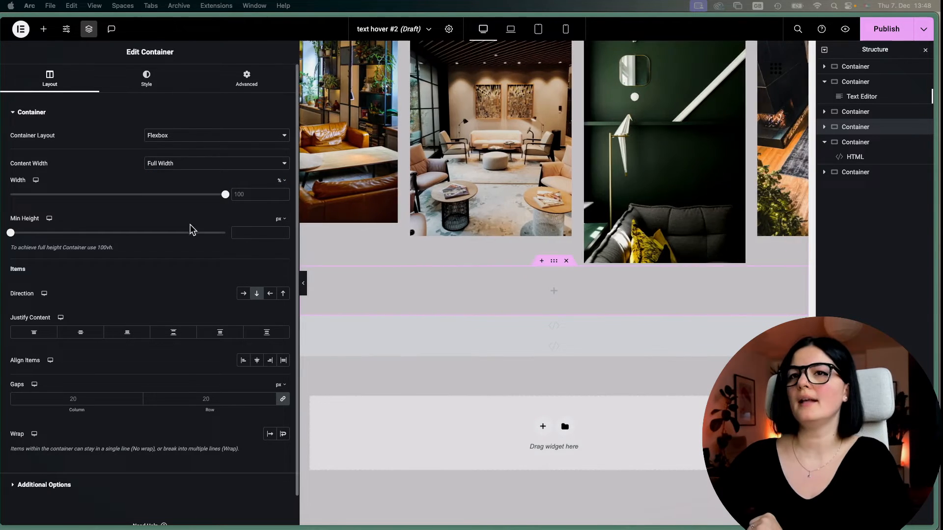
left_click(246, 78)
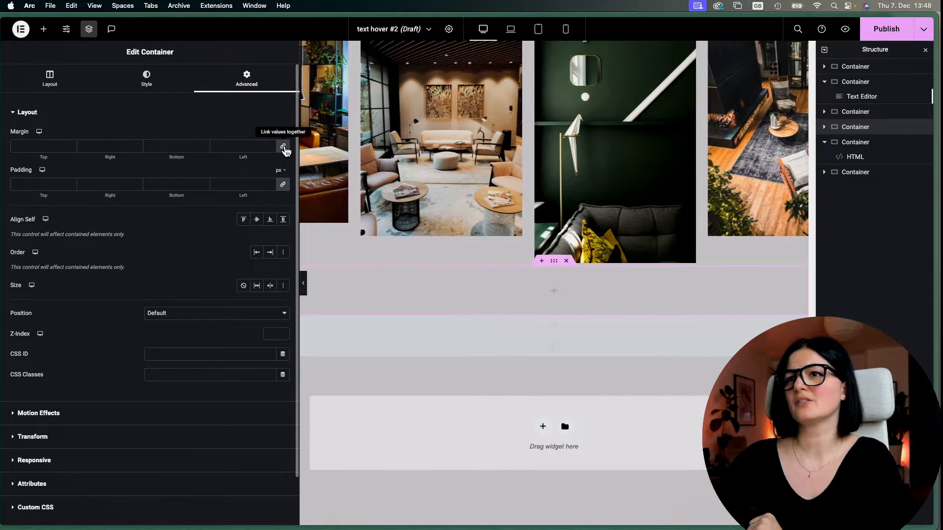
left_click(284, 147)
type("100")
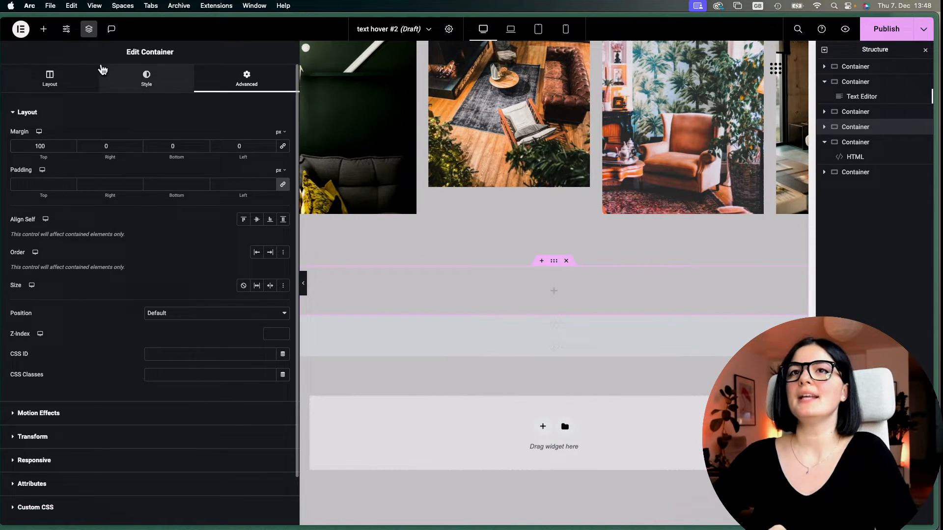
Step: Drop a Text Editor widget into the container and paste the three h3/span headings in Text mode
left_click(43, 29)
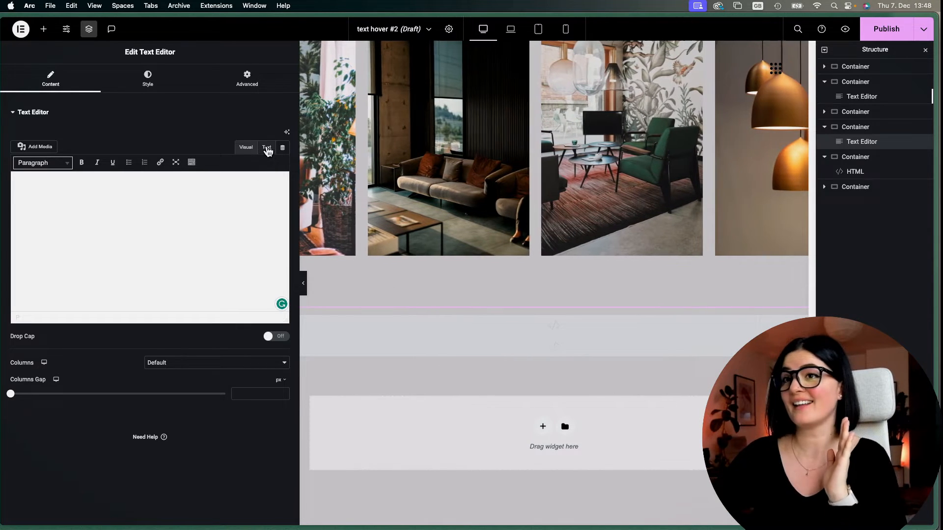
left_click(266, 147)
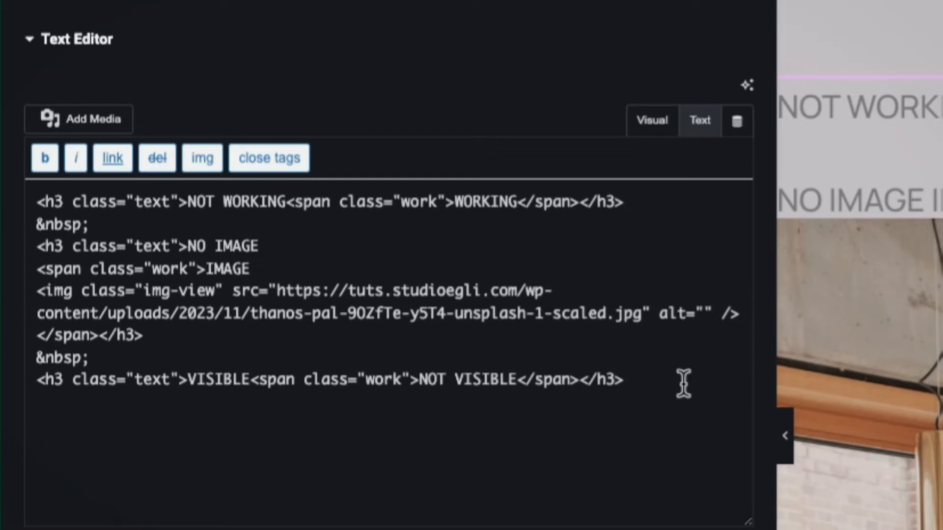
mouse_move(123, 234)
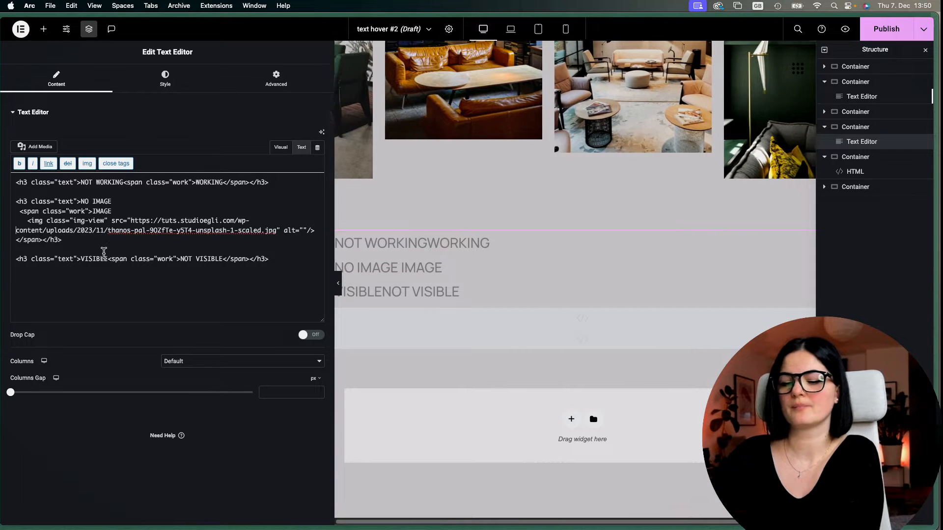
Step: Replace NOT WORKING in the first heading with THIS IS IT, keeping the WORKING hover span
scroll("down", 3)
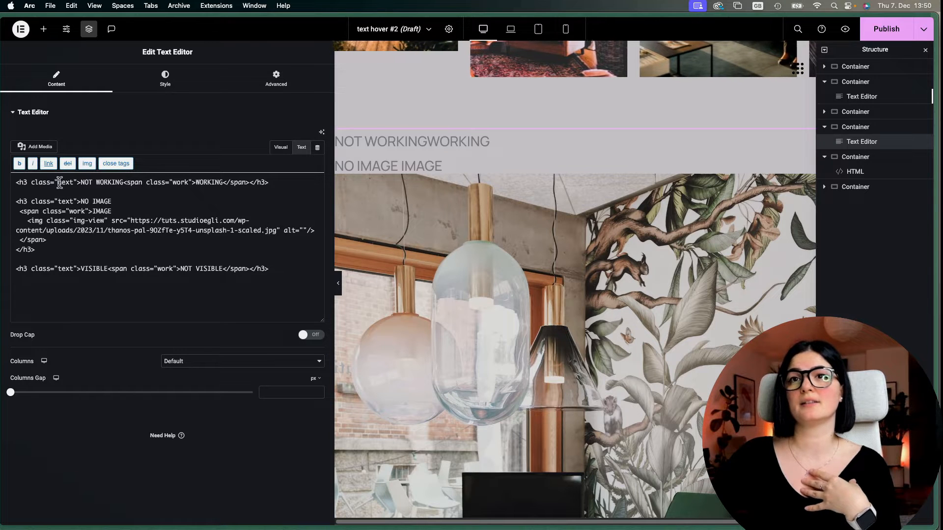
double_click(65, 182)
type("H")
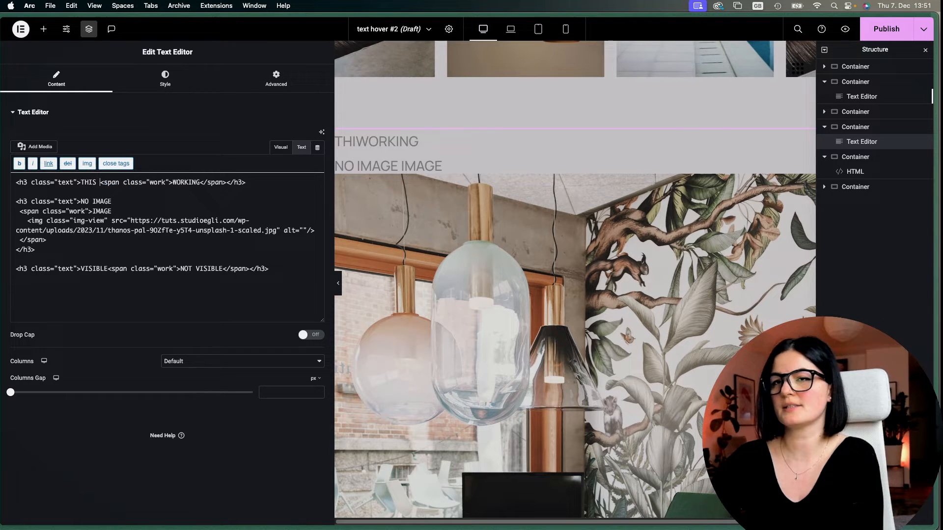
type("IS")
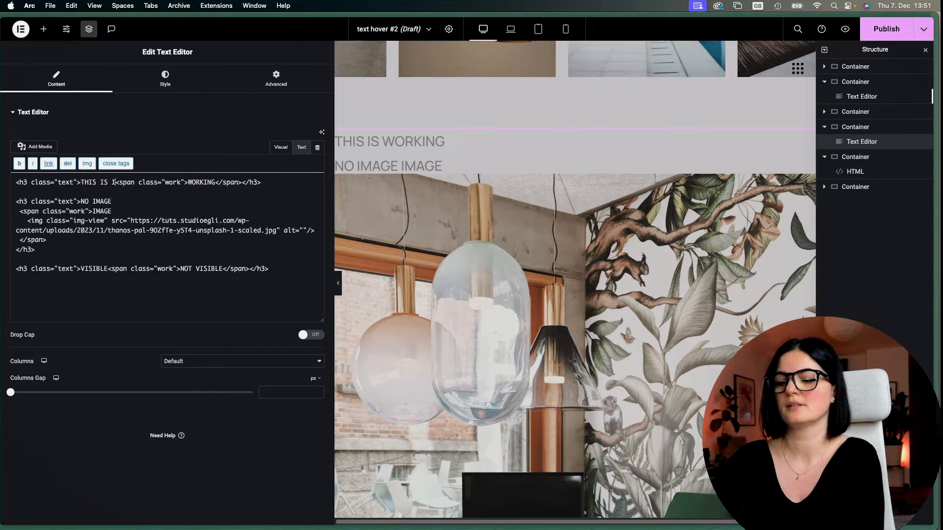
type("T")
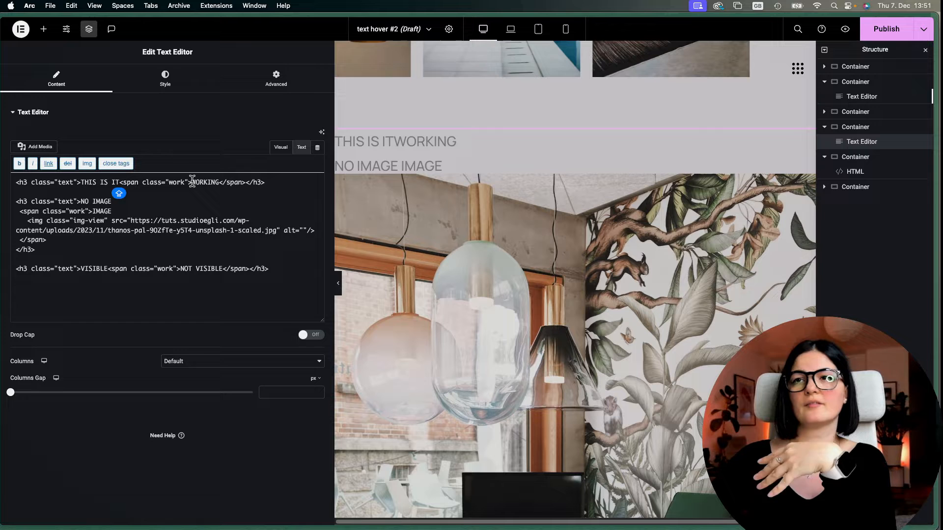
double_click(206, 183)
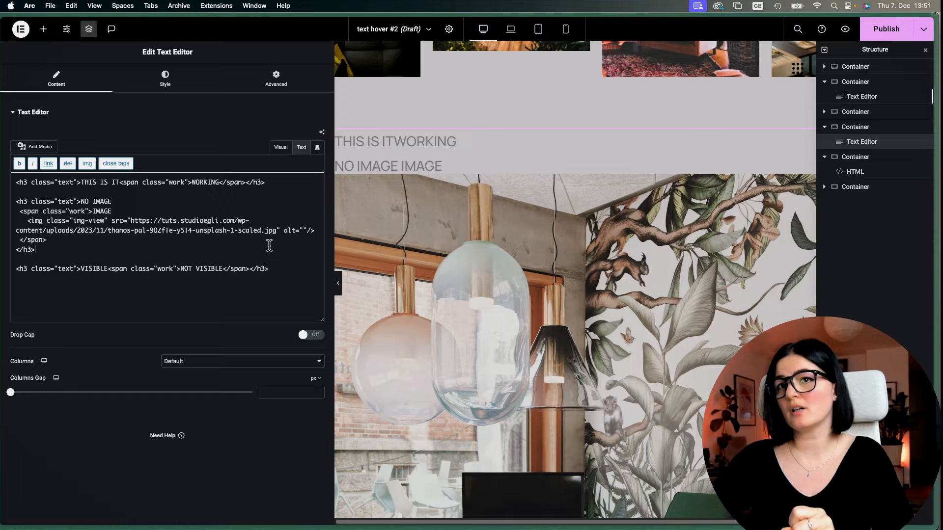
Step: Show the Text Editor widget's Advanced settings down to the positioning, CSS class and custom CSS sections
double_click(294, 230)
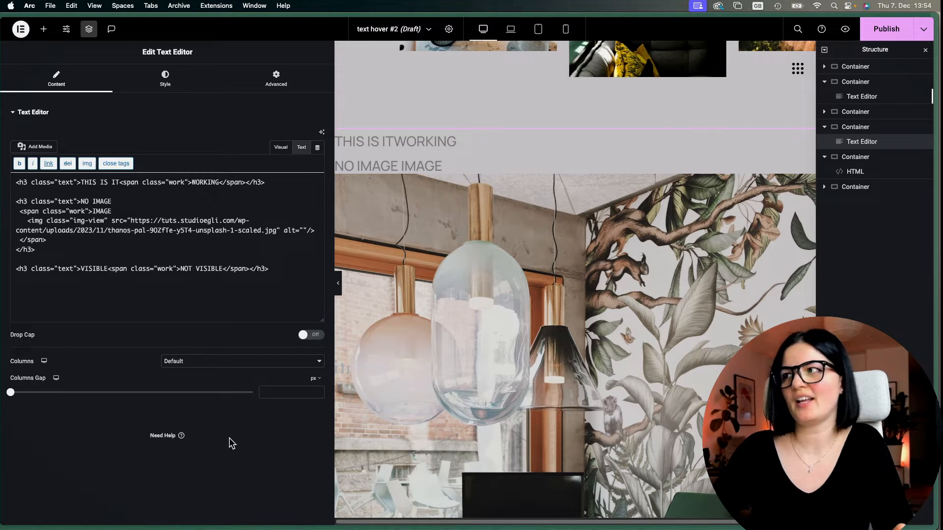
left_click(269, 268)
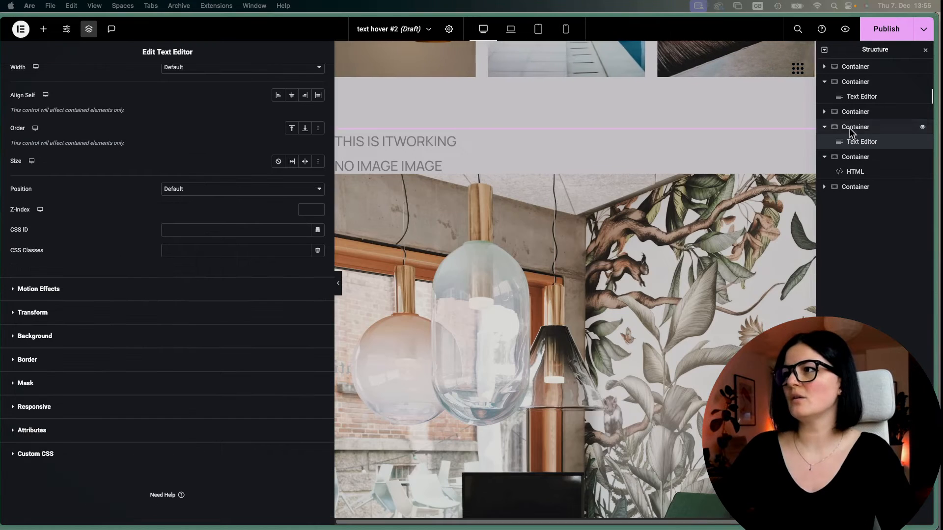
Step: Select the parent container and paste the .text and .work rules into its Custom CSS
left_click(854, 127)
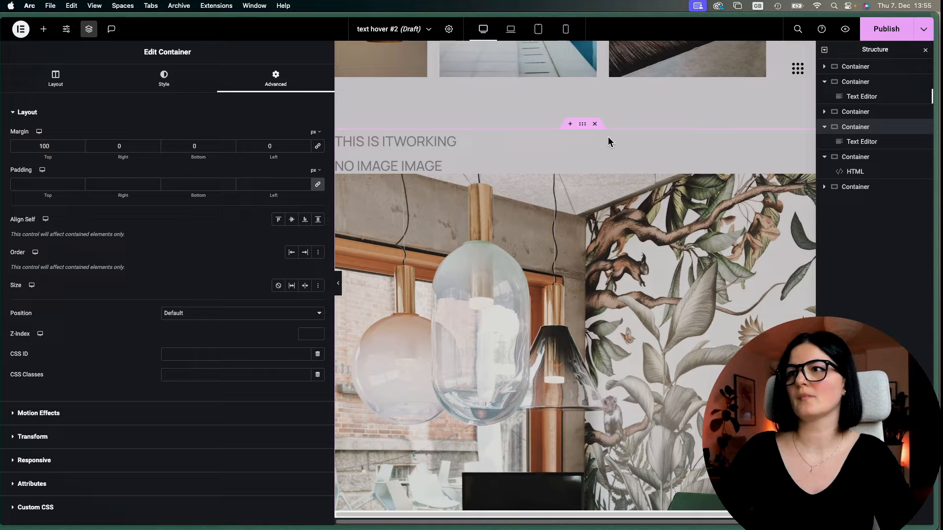
mouse_move(199, 370)
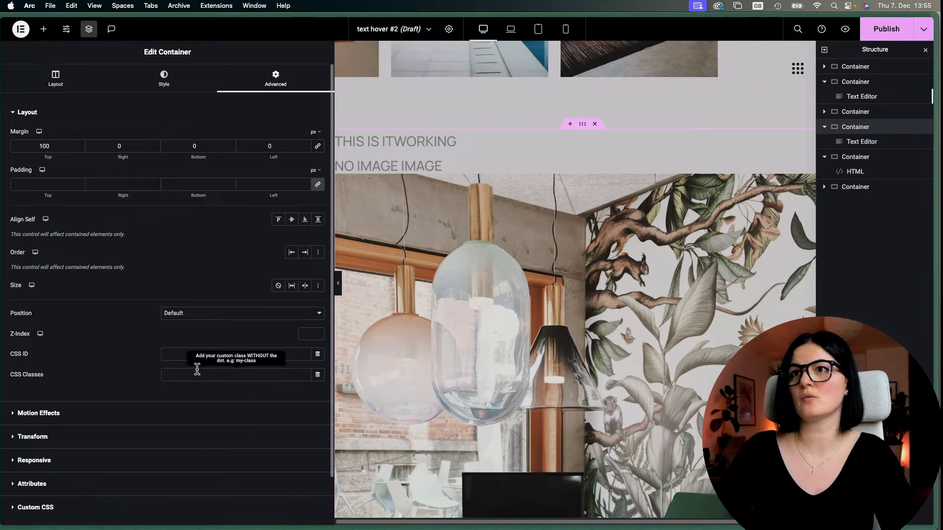
left_click(35, 506)
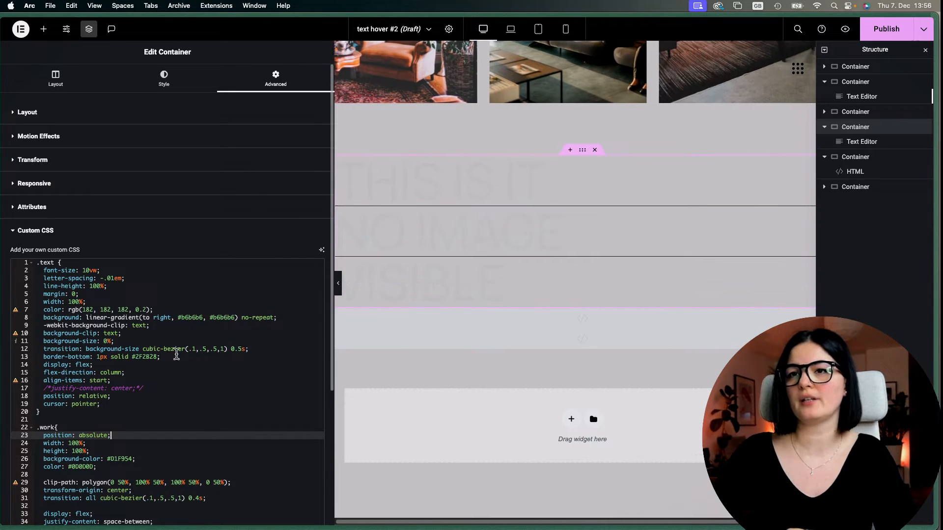
Step: Change the headings' border-bottom colour on line 13 from #2F2B28 to #fff
left_click(156, 356)
type("000")
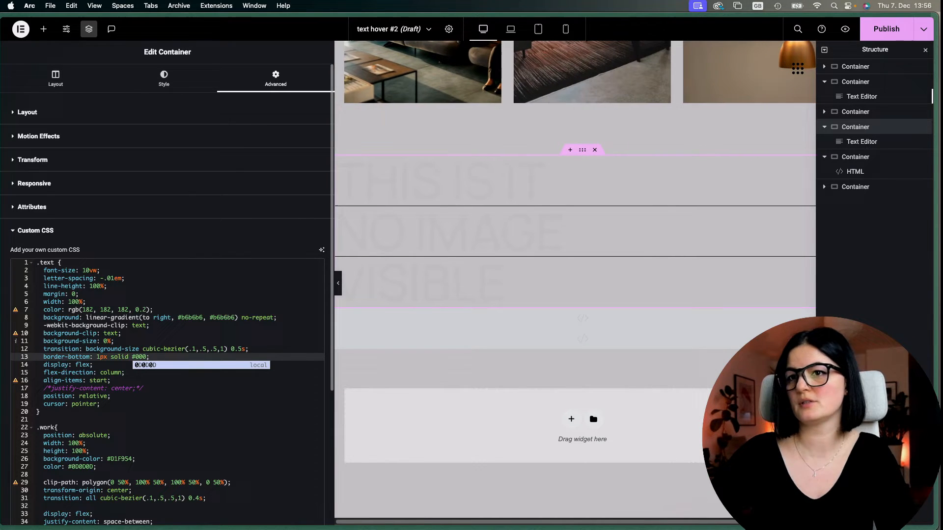
left_click(140, 356)
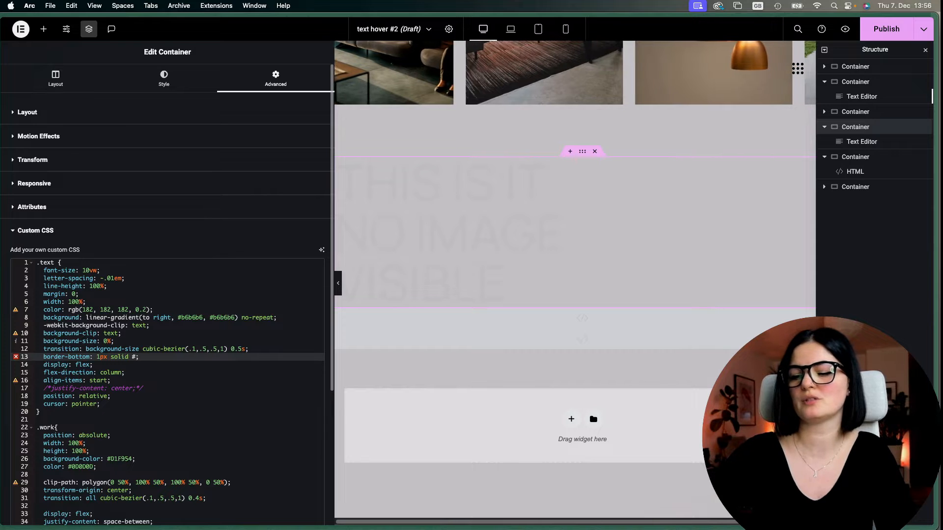
type("fff")
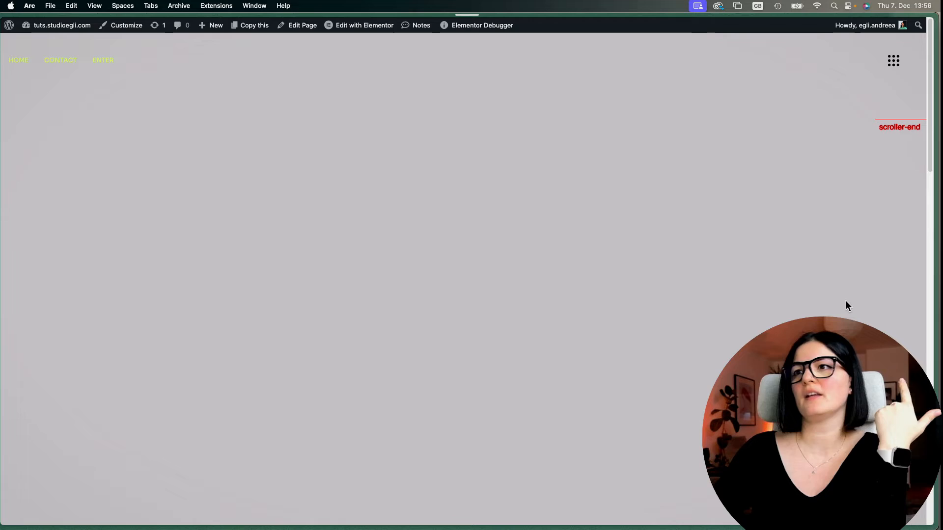
scroll("up", 3)
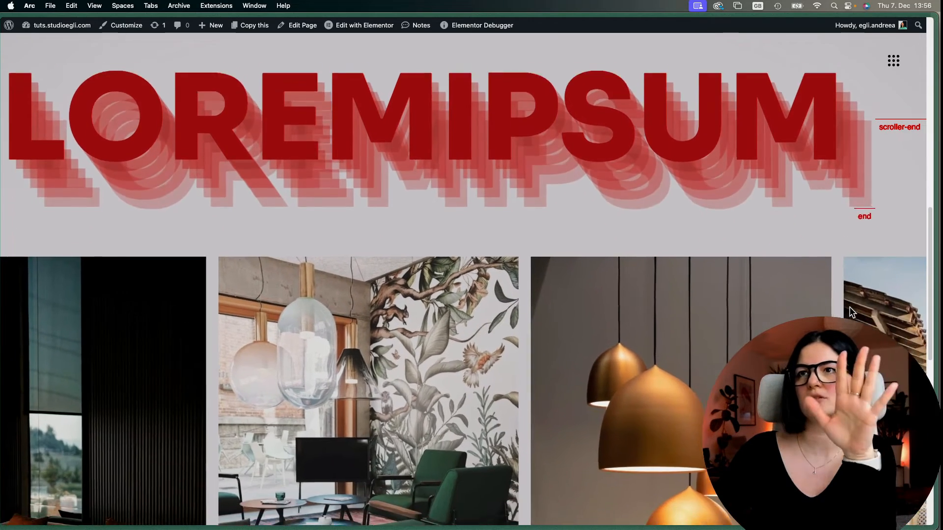
scroll("down", 3)
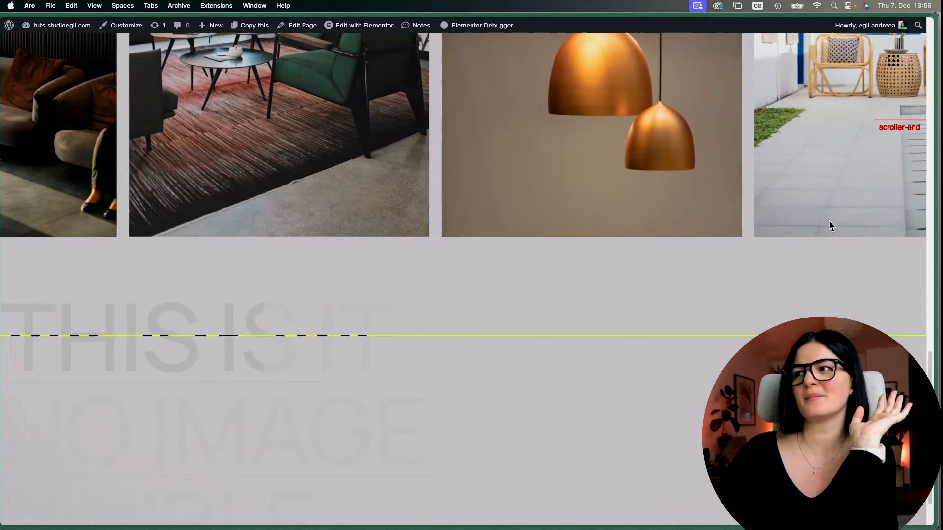
scroll("down", 3)
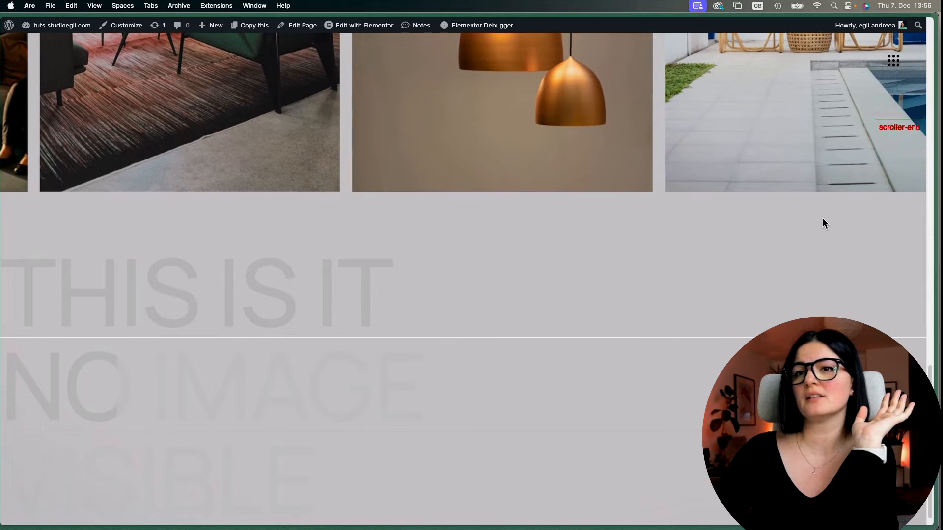
scroll("right", 3)
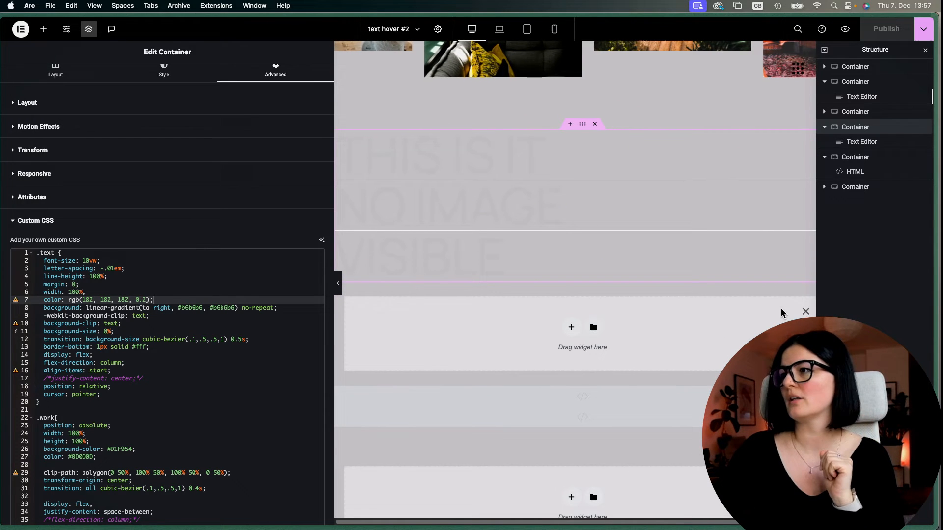
Step: Add a flexbox container below the headings with a minimum height of 100
left_click(571, 326)
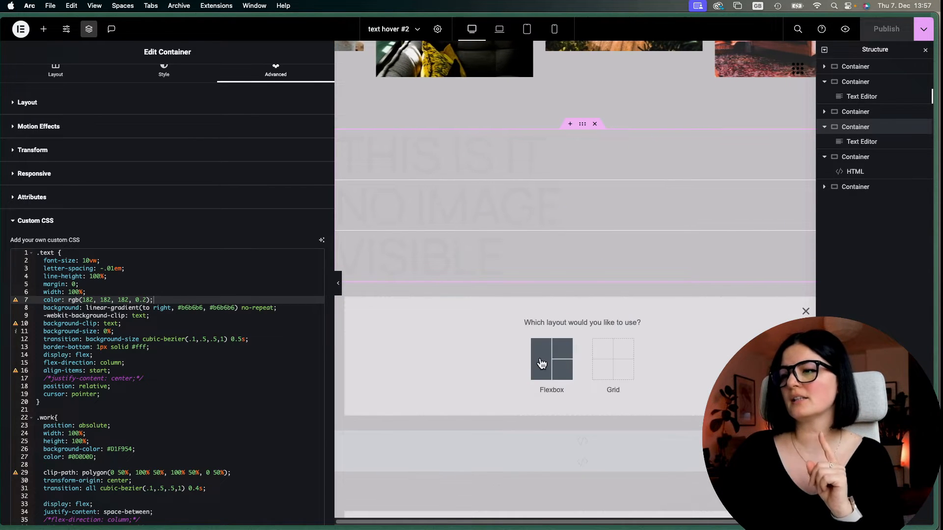
left_click(551, 359)
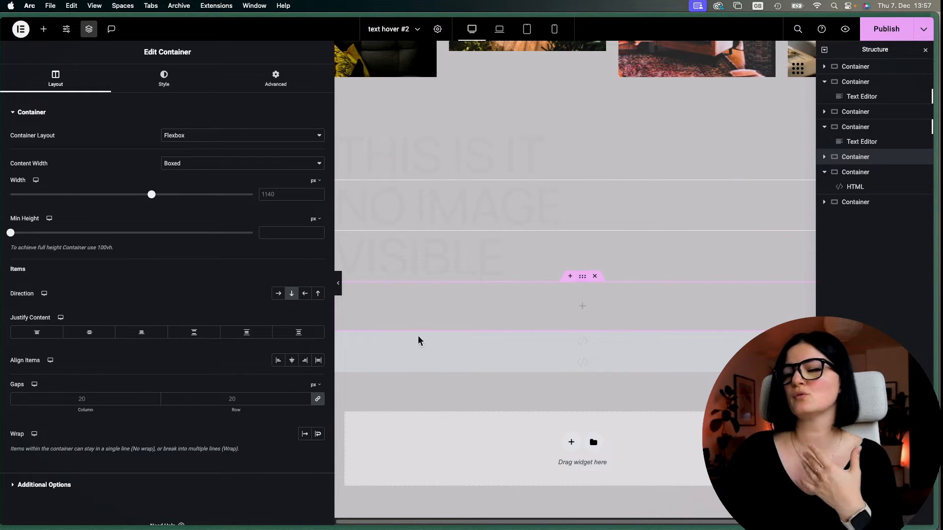
left_click(291, 233)
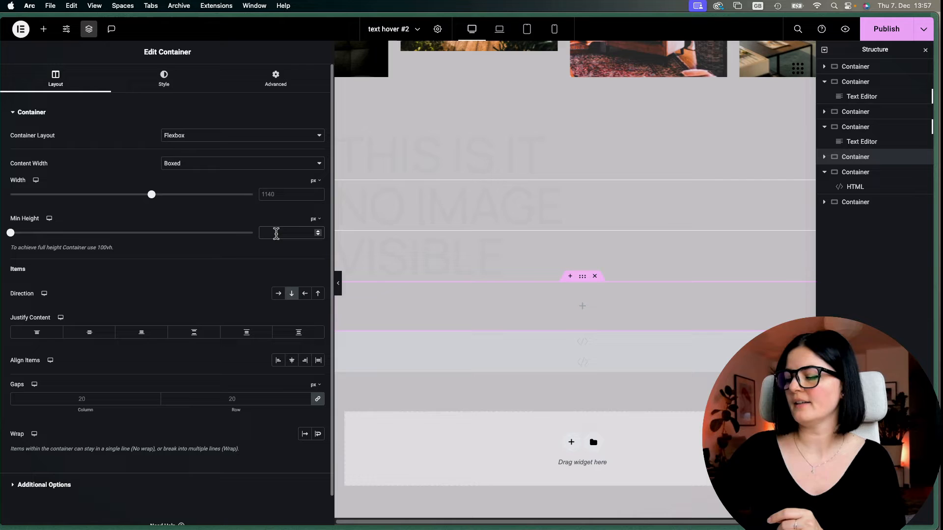
type("100")
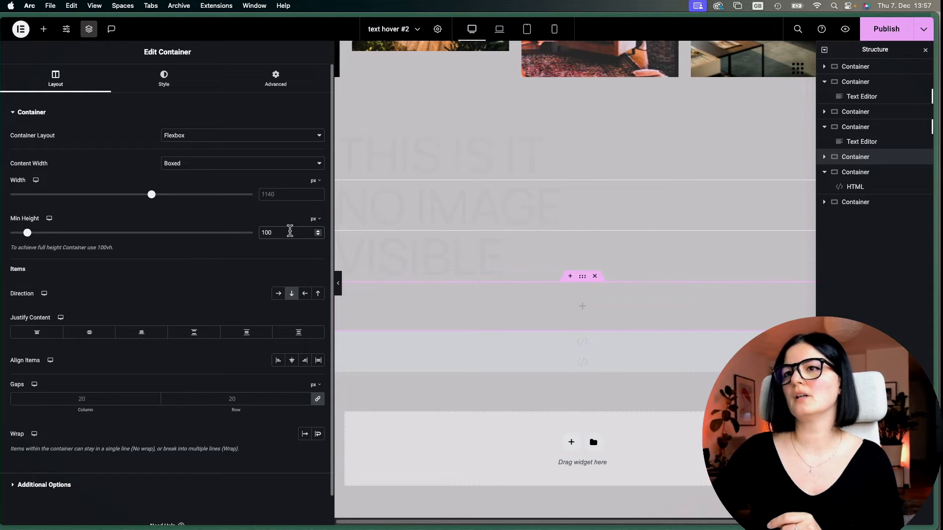
left_click(313, 218)
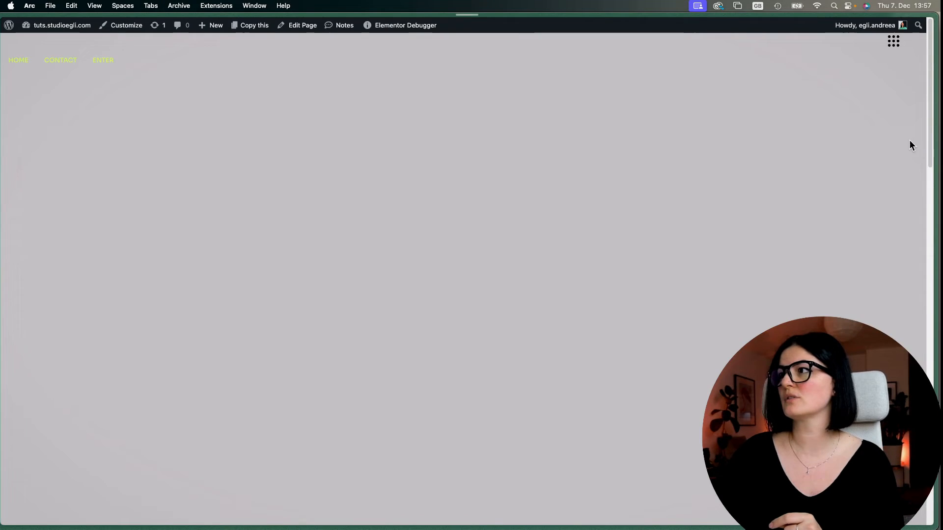
scroll("down", 3)
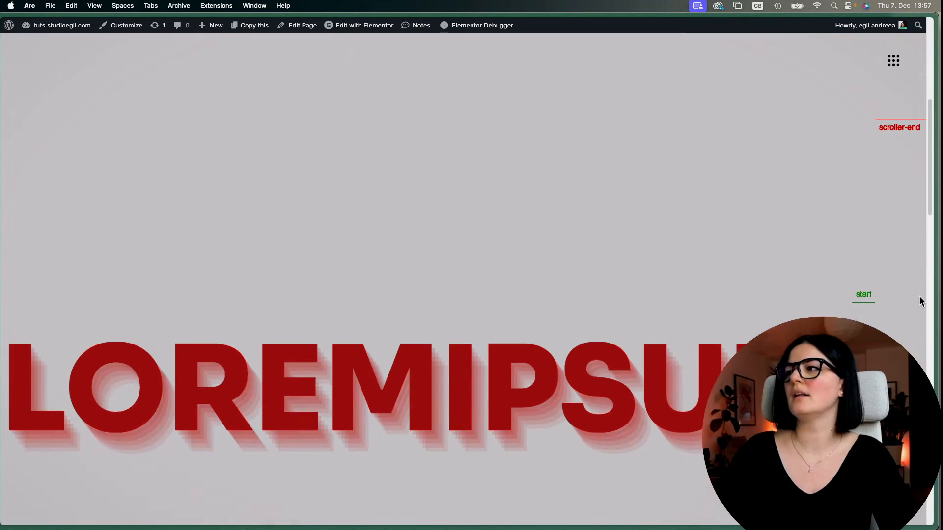
scroll("down", 3)
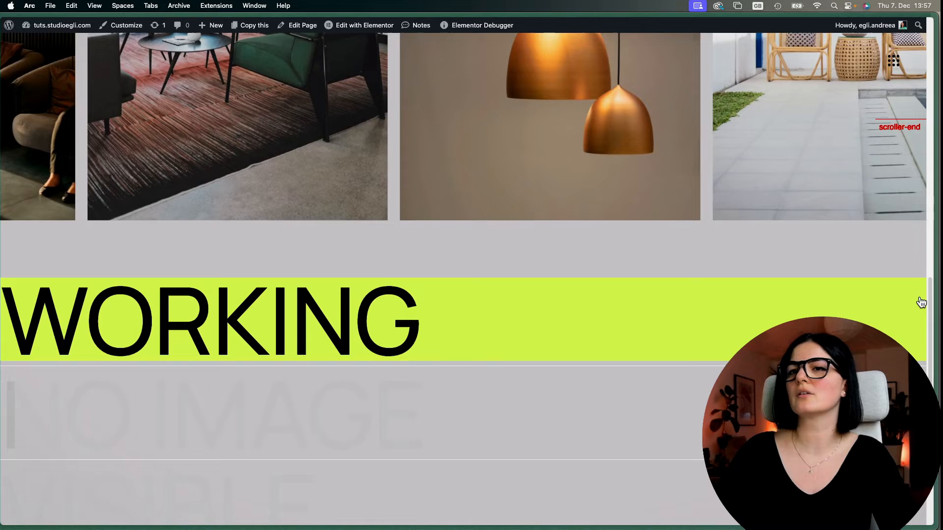
scroll("down", 3)
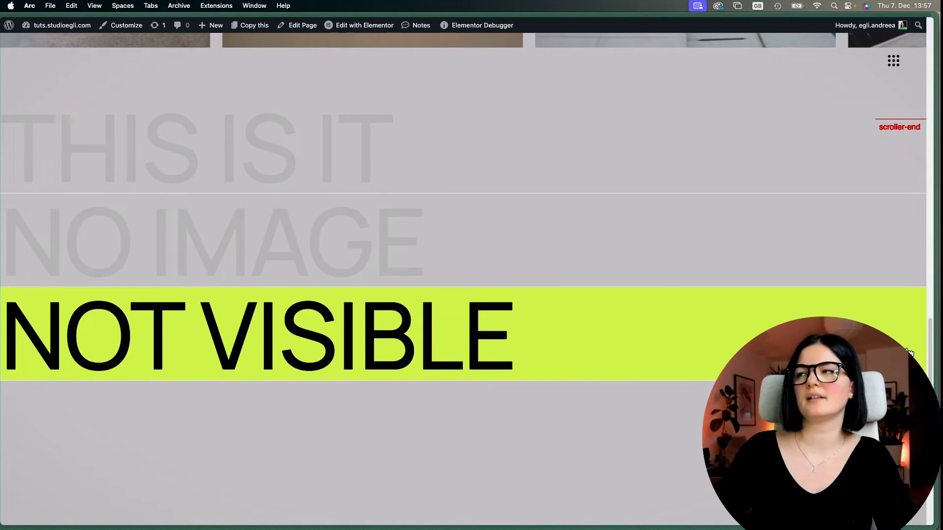
scroll("up", 3)
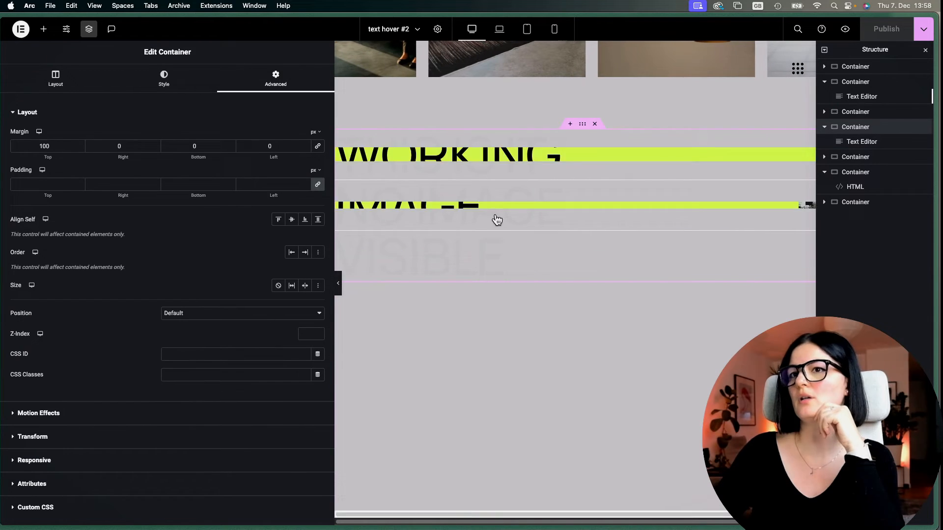
Step: Edit the alpha value of the .text rgb() colour in the container's Custom CSS
left_click(35, 506)
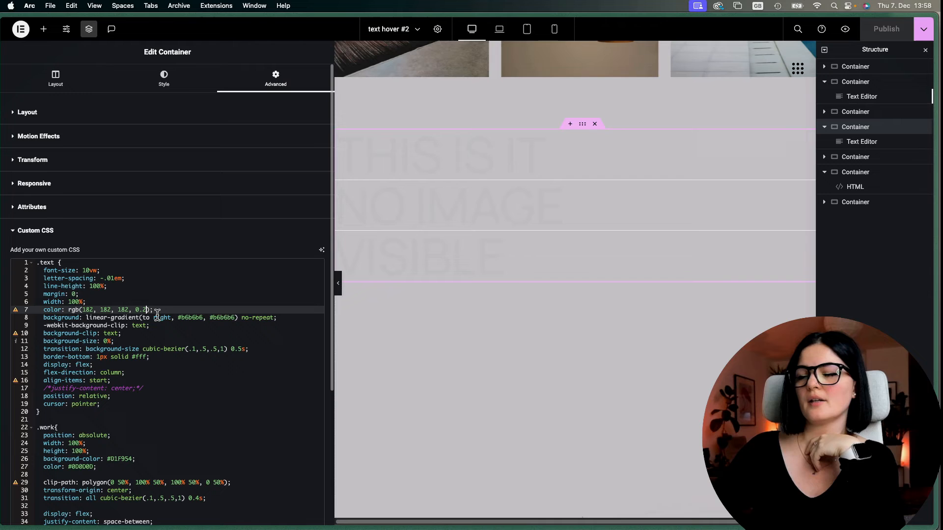
left_click(141, 309)
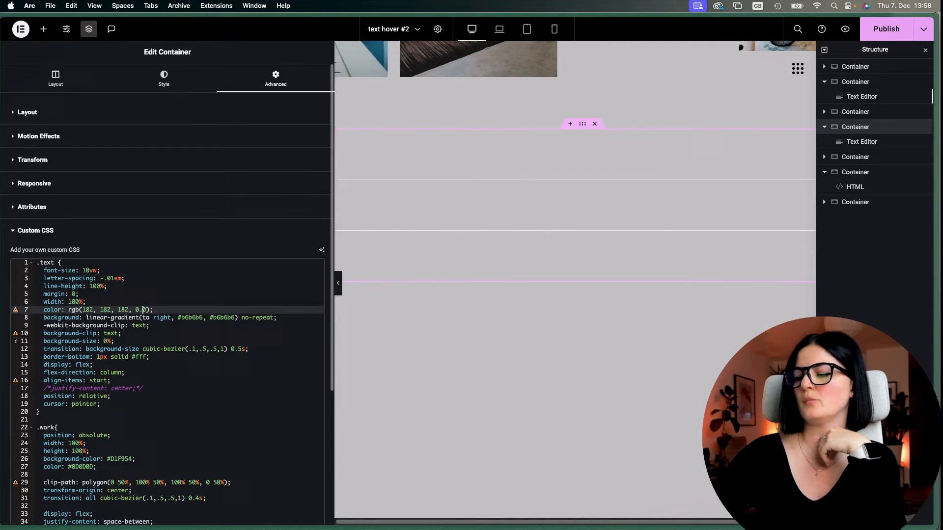
type("9")
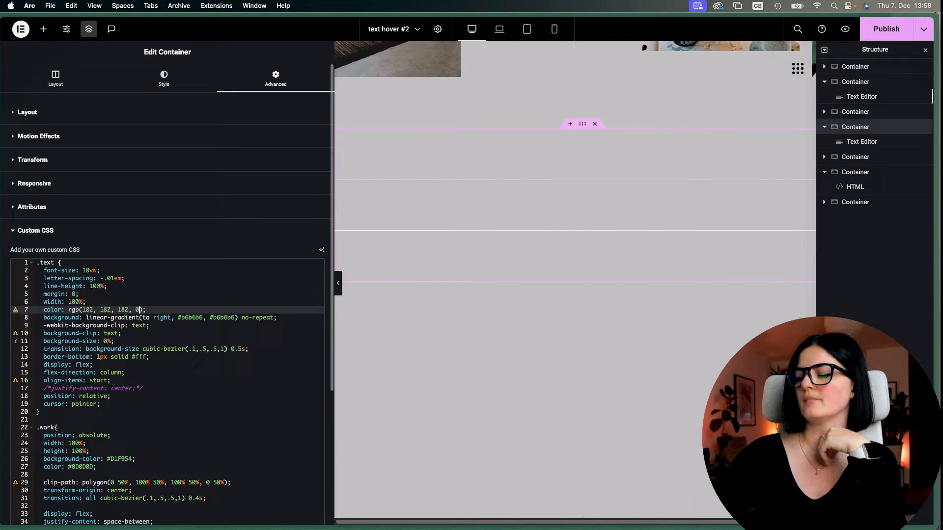
type("1")
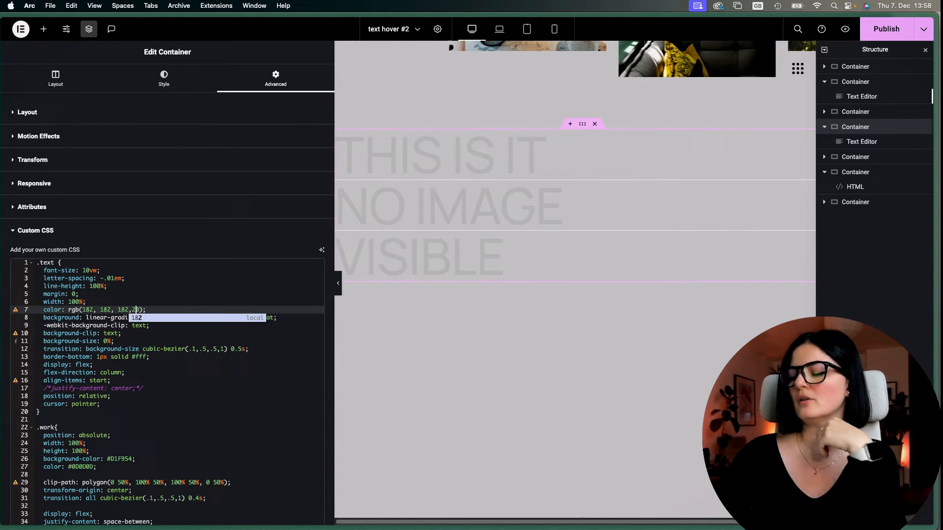
type("80")
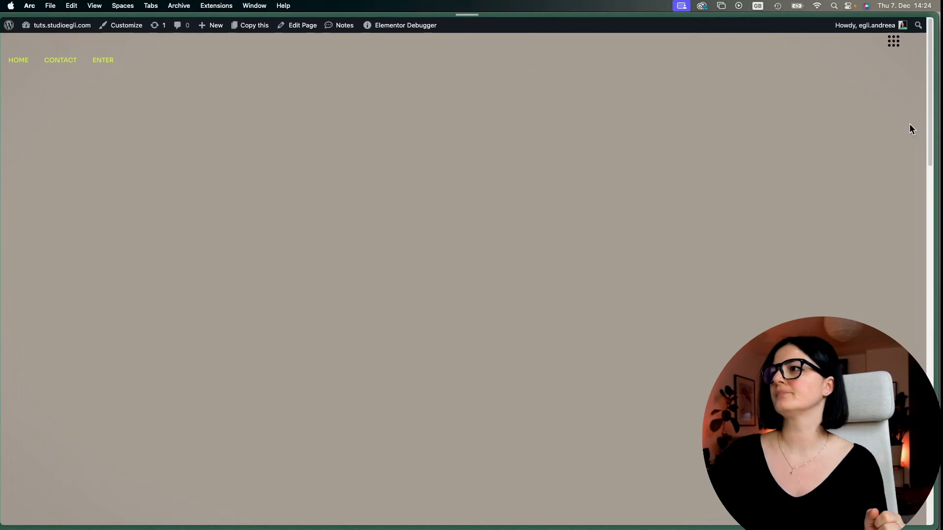
Step: Scroll the front-end page past the title and gallery to the pale hover headings
scroll("down", 3)
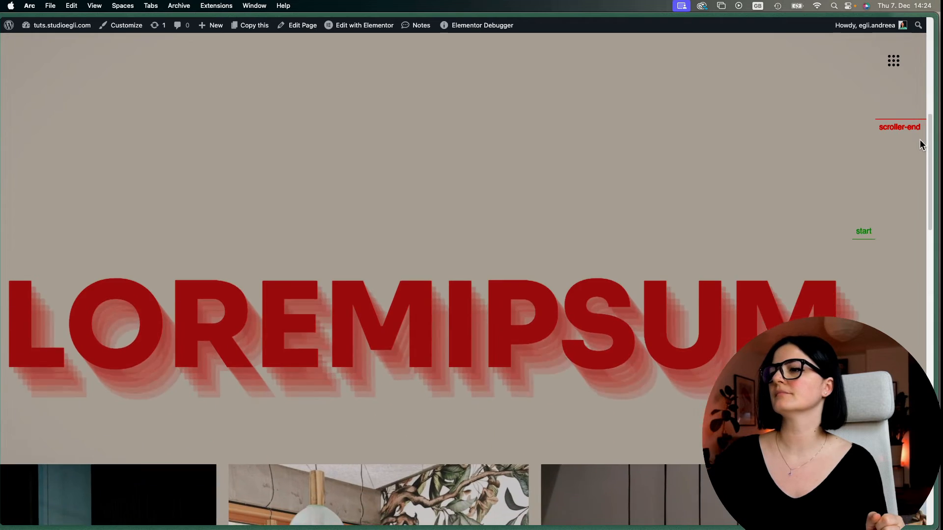
scroll("down", 3)
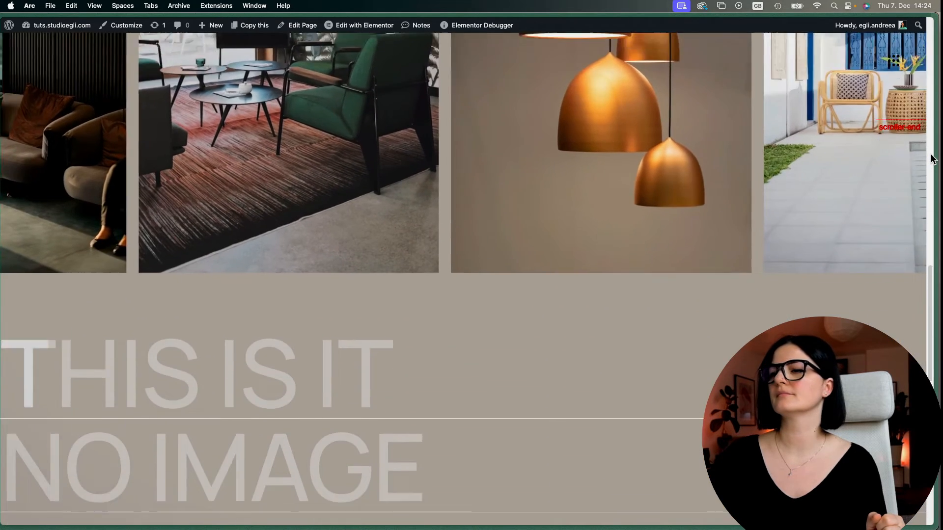
scroll("down", 3)
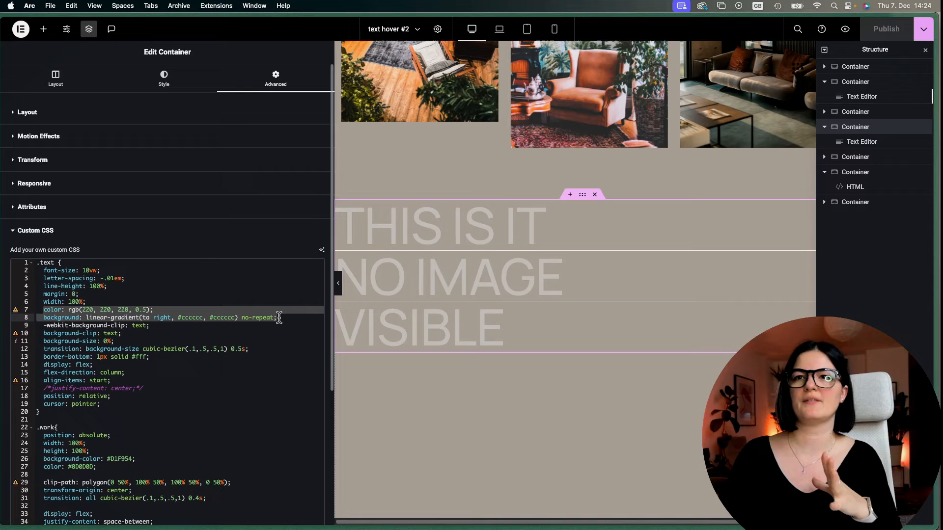
Step: Select the headings container in the navigator and open its Custom CSS
left_click(854, 186)
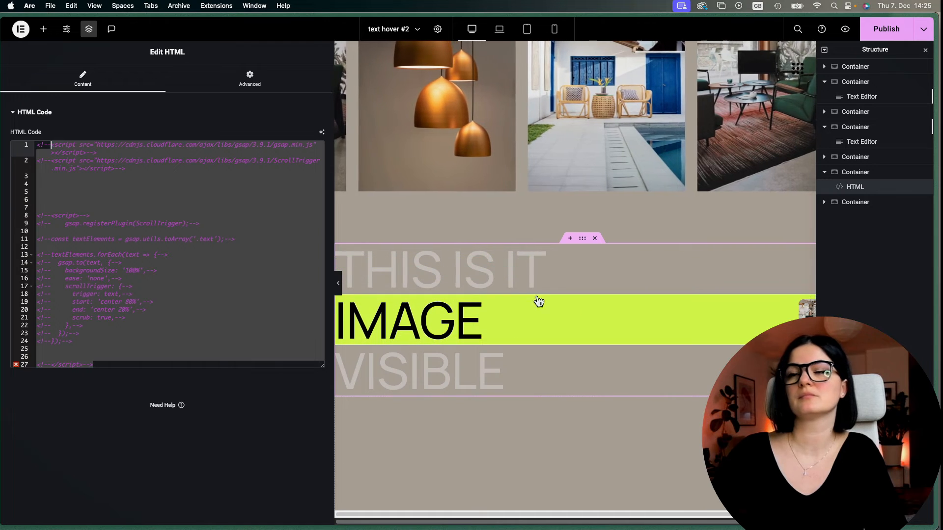
scroll("up", 3)
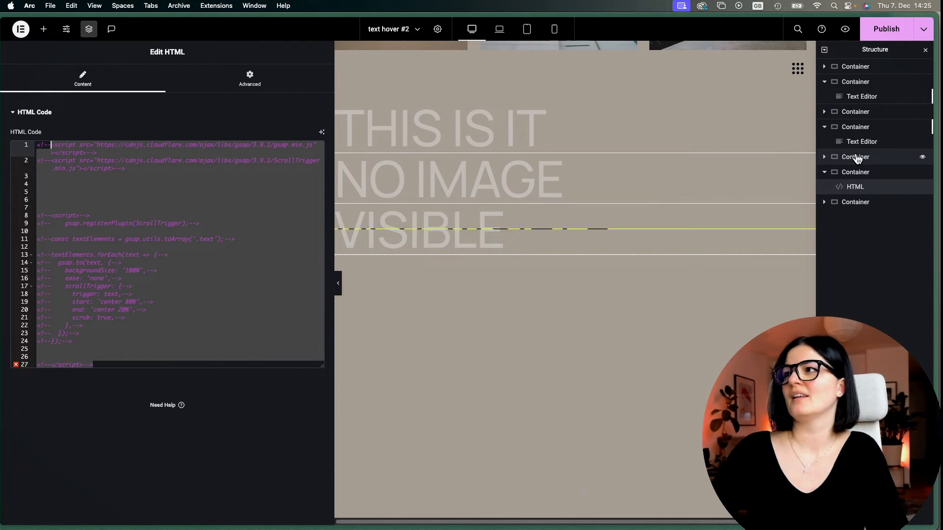
left_click(860, 142)
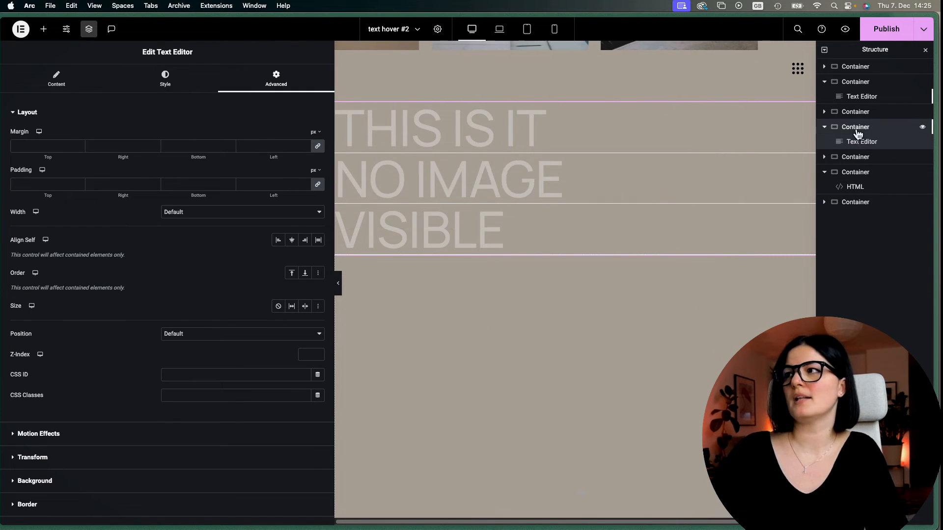
left_click(854, 126)
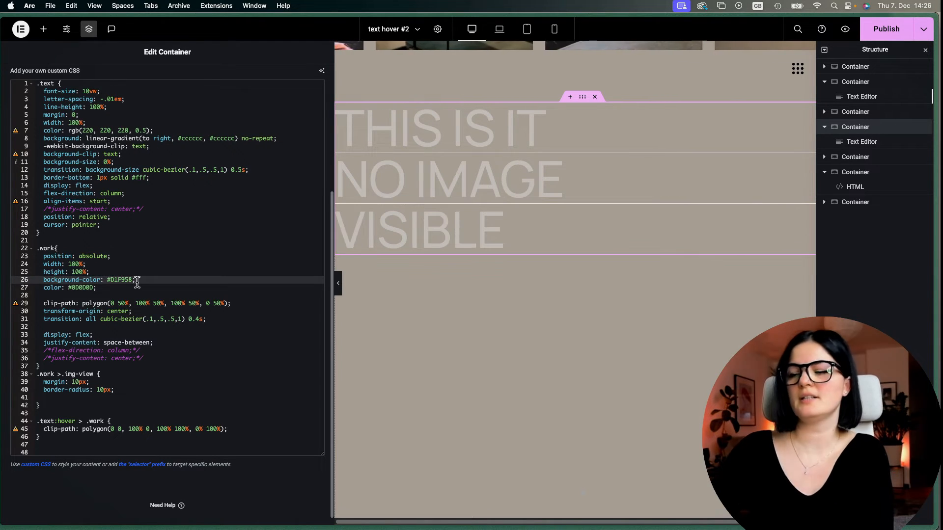
Step: Test a red background on the .work hover bar, then restore lime #D1F958 with black text
key("Backspace")
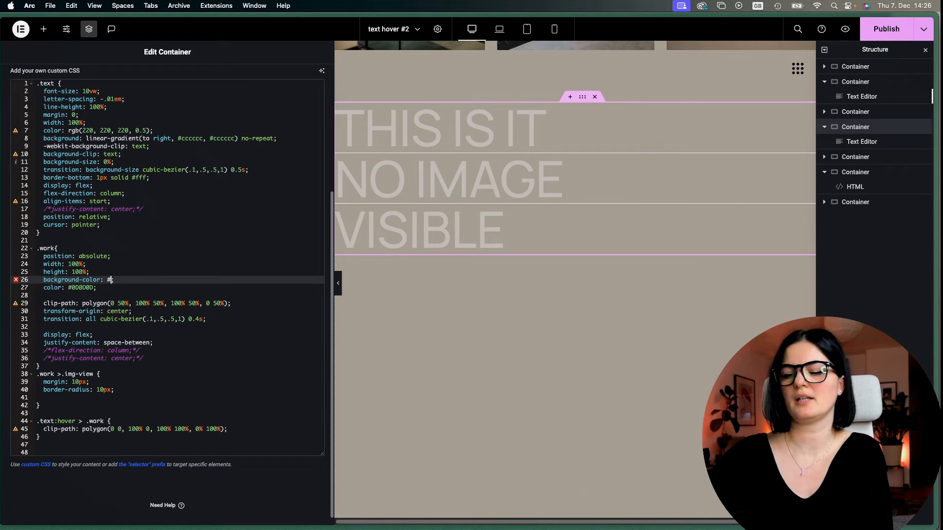
type("fff")
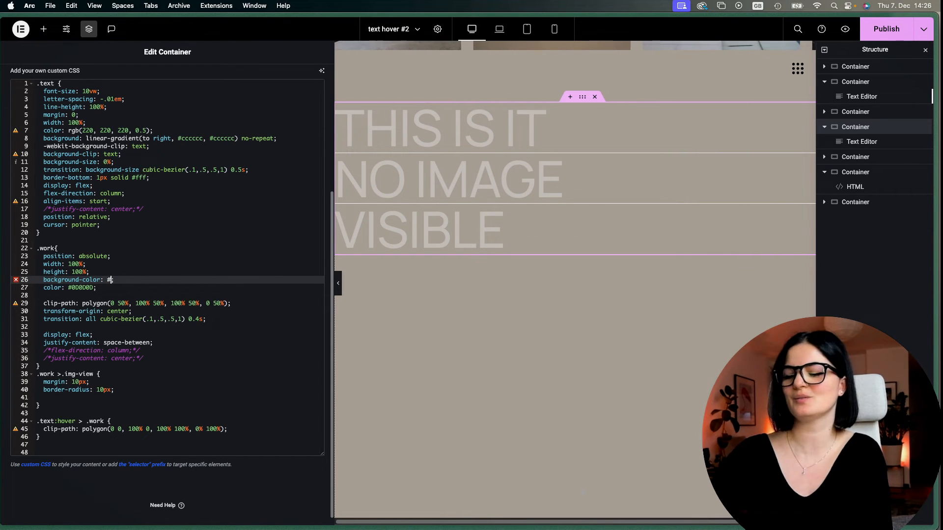
type("red")
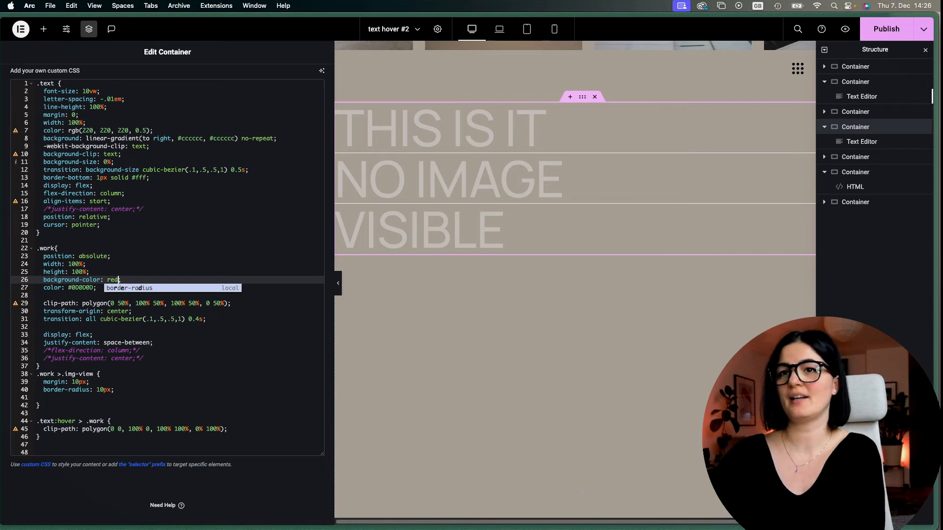
mouse_move(425, 235)
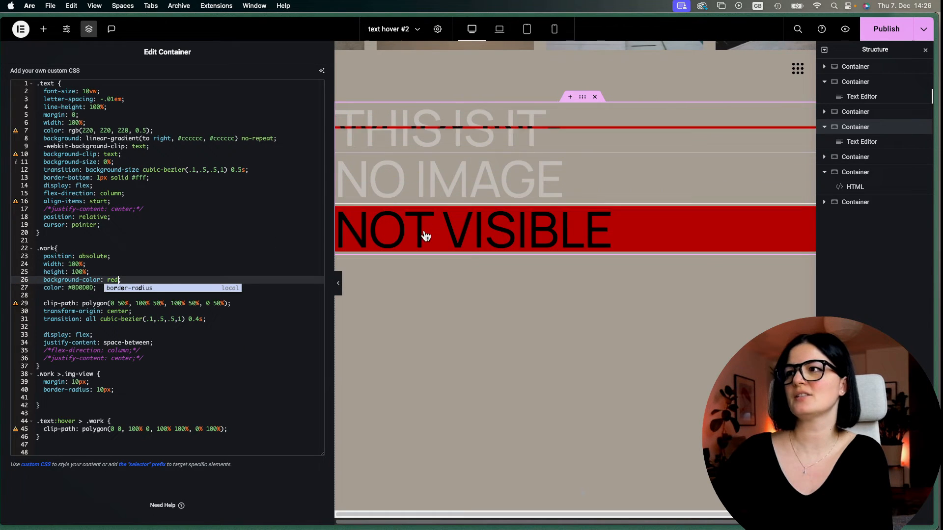
mouse_move(150, 277)
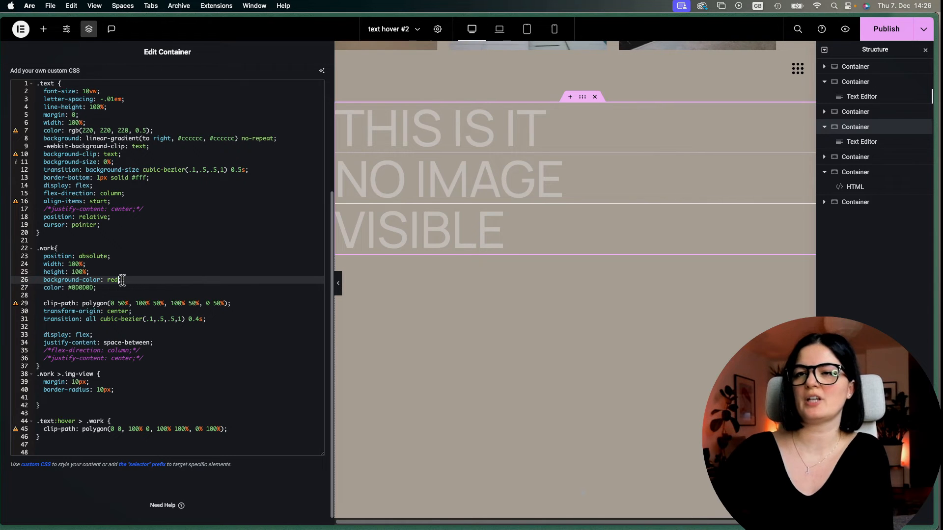
type("#fff")
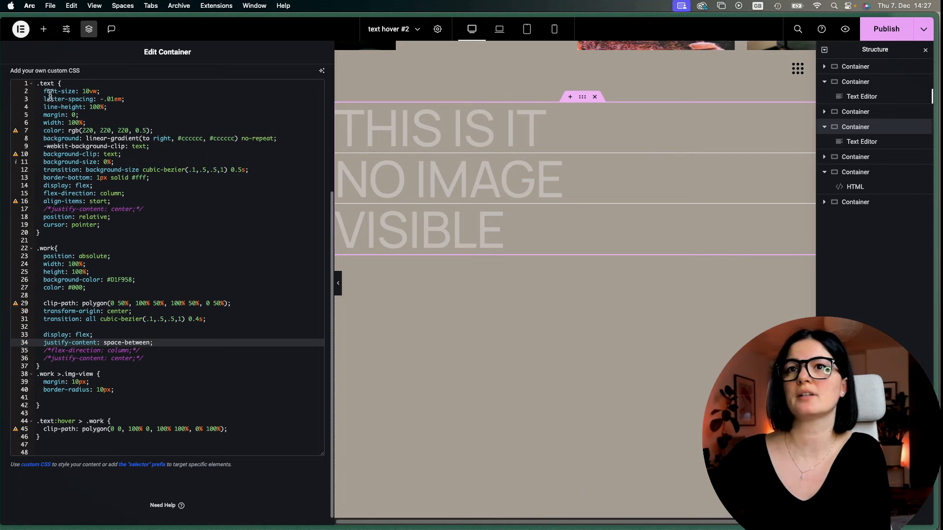
Step: Add font-family 'Sora', 'Sans-Serif' to the .text heading rule and the .work rule
left_click(102, 91)
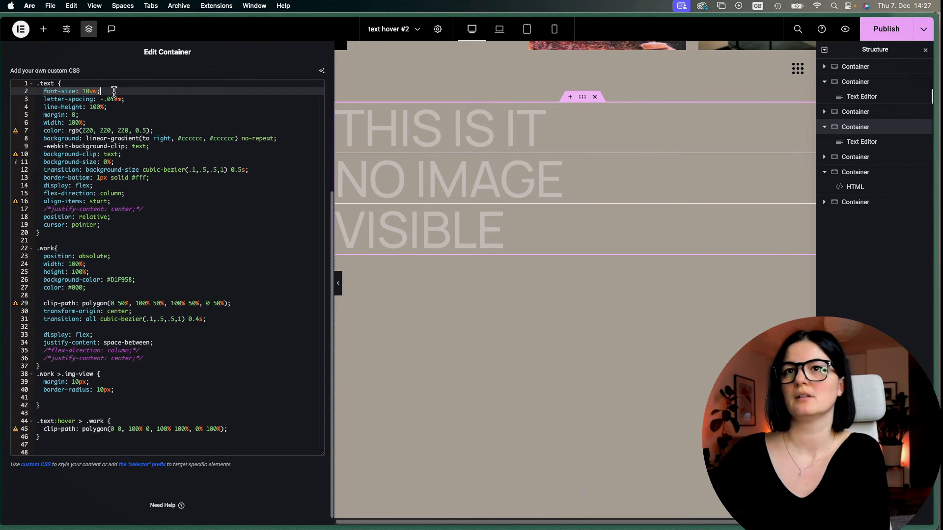
left_click(75, 294)
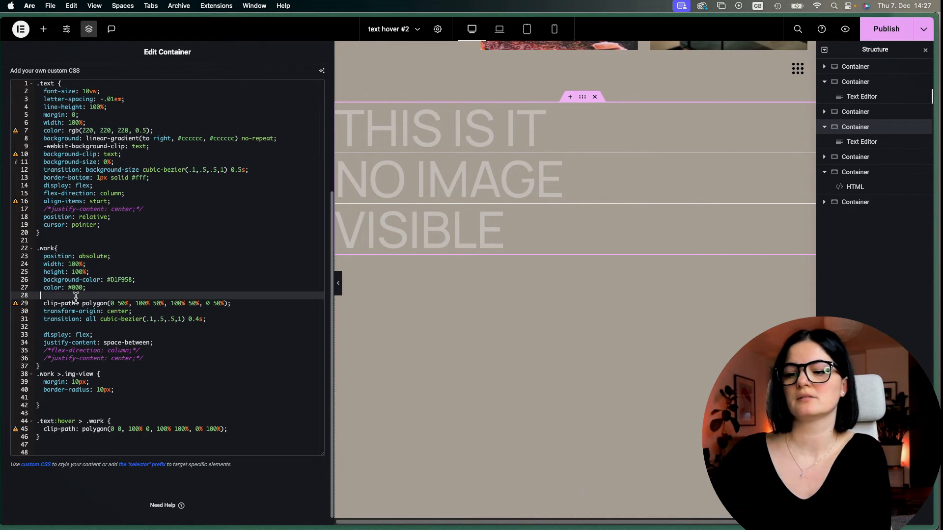
type("font-size: 10vw;")
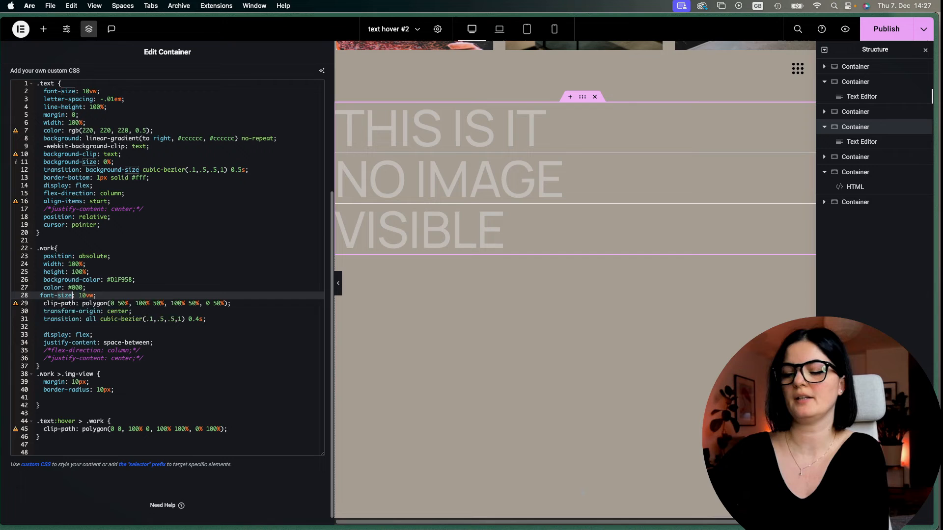
type("font-family")
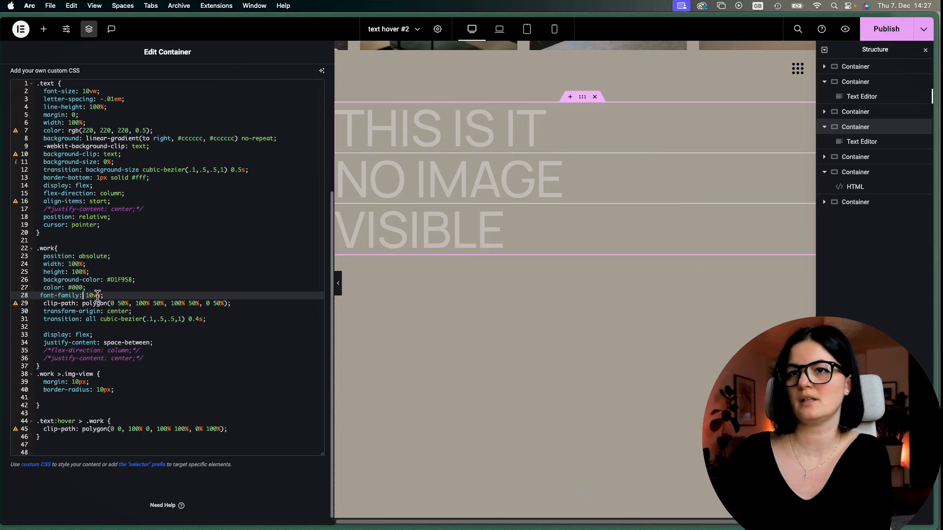
key("Backspace")
type("'Sora',")
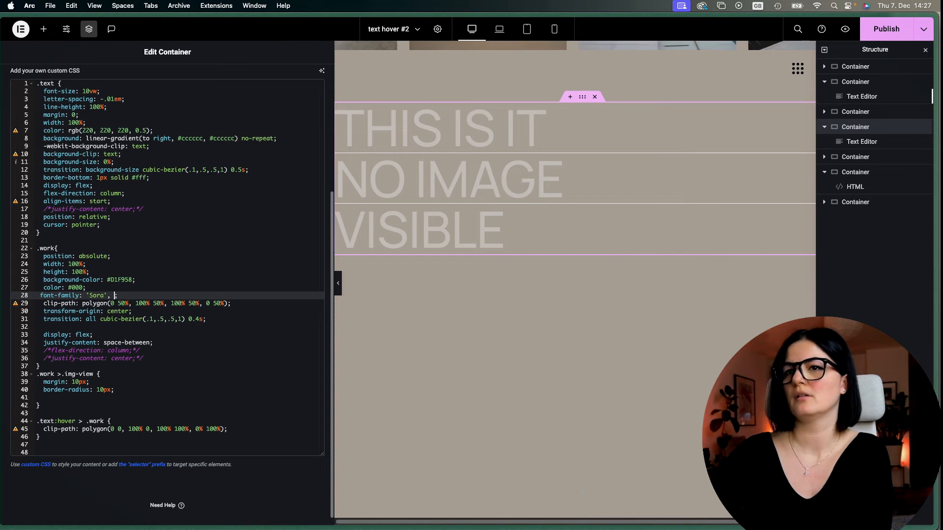
type("'Sans-Serif'")
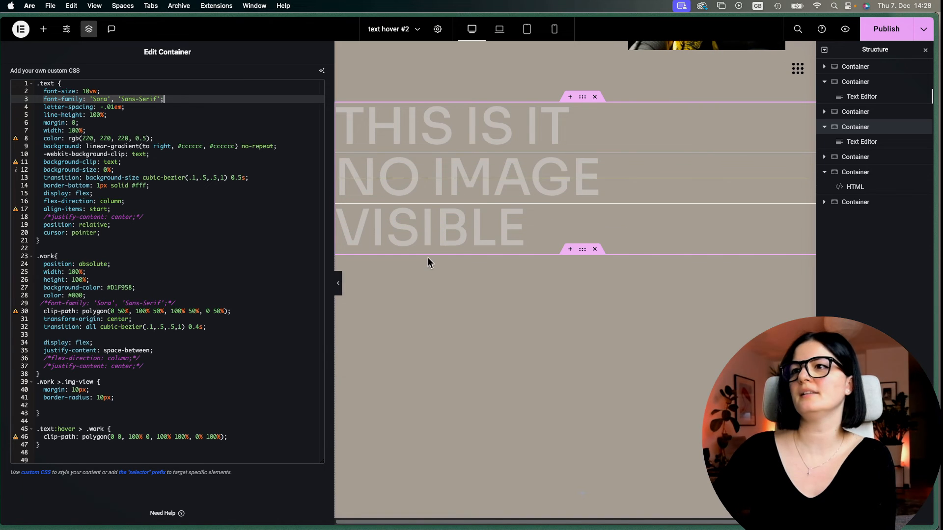
mouse_move(447, 339)
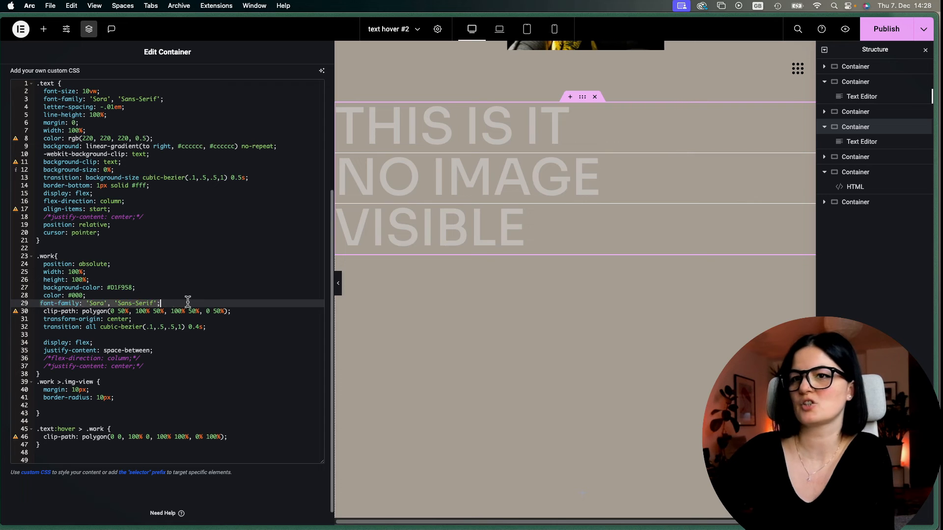
mouse_move(423, 128)
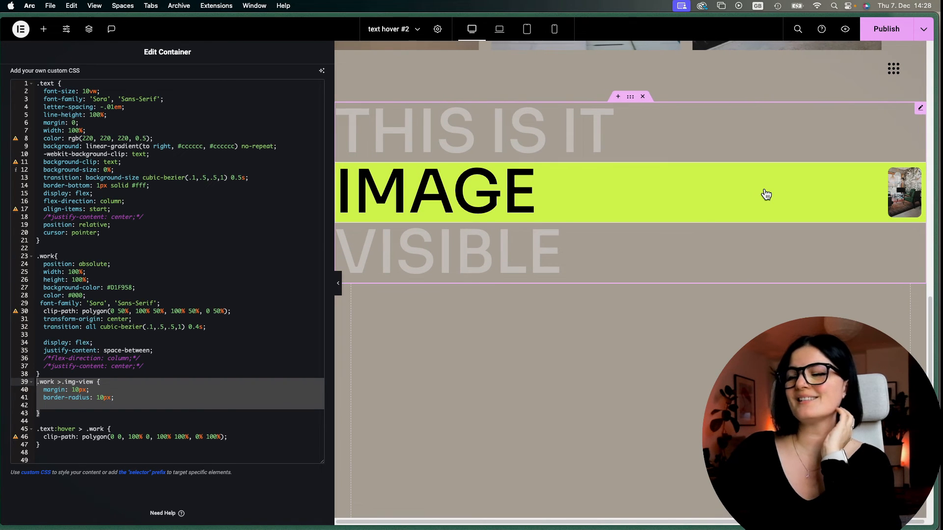
mouse_move(894, 193)
type("5")
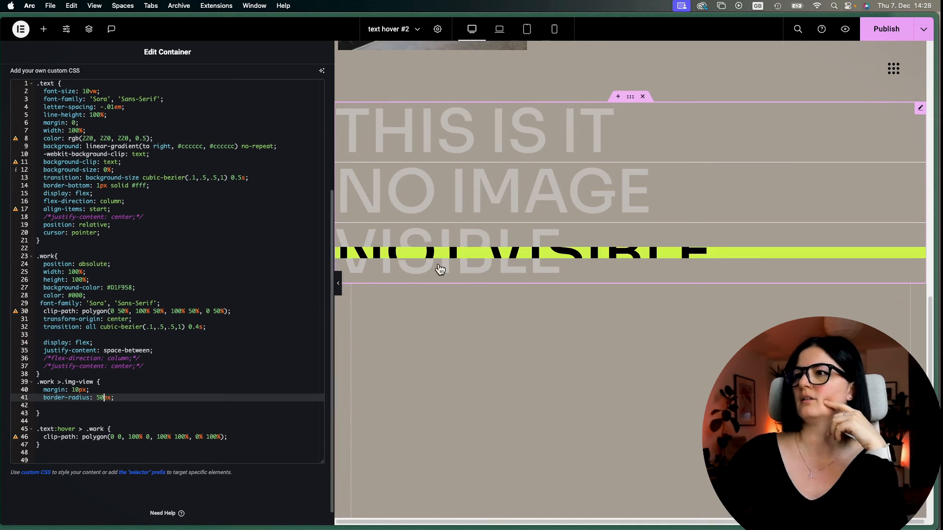
mouse_move(126, 401)
type("1")
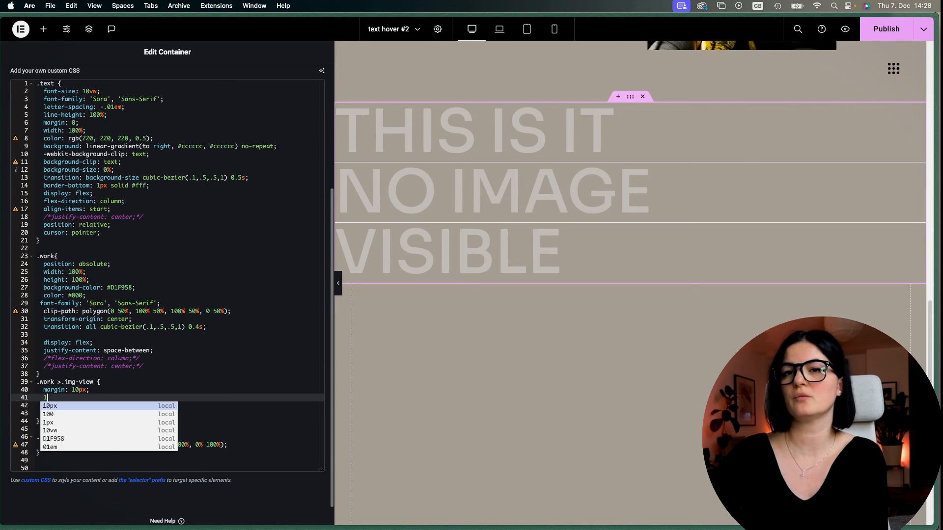
Step: Give .img-view a 10px solid red border and 50px border-radius
type("border: 1px red;")
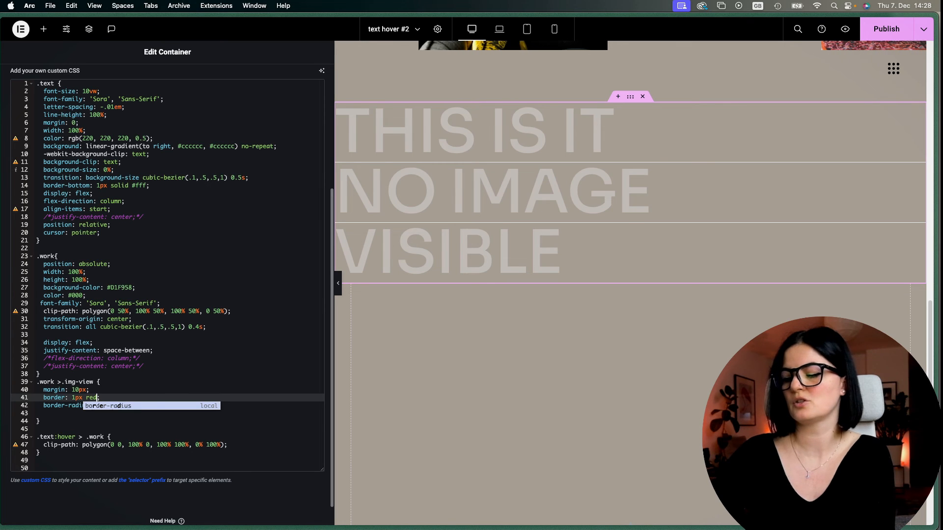
type("solid")
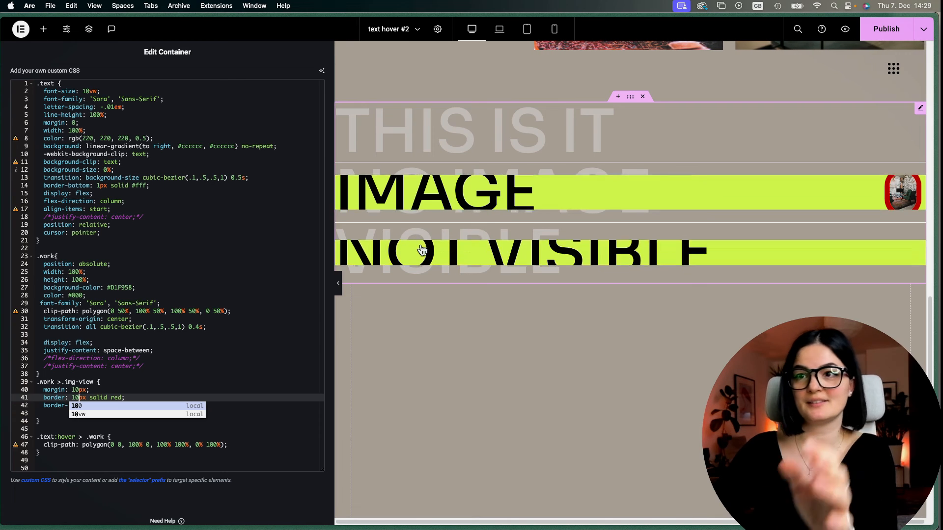
type("border-radius: 50px;")
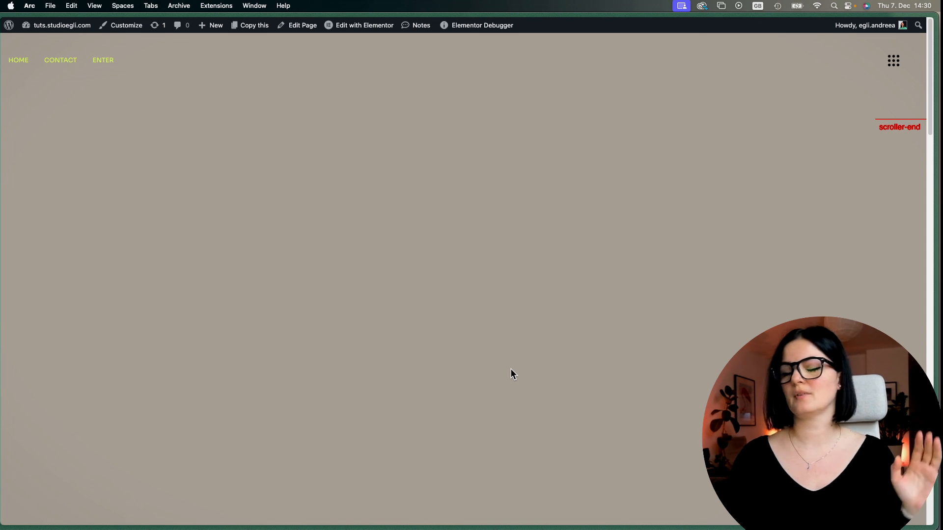
mouse_move(259, 358)
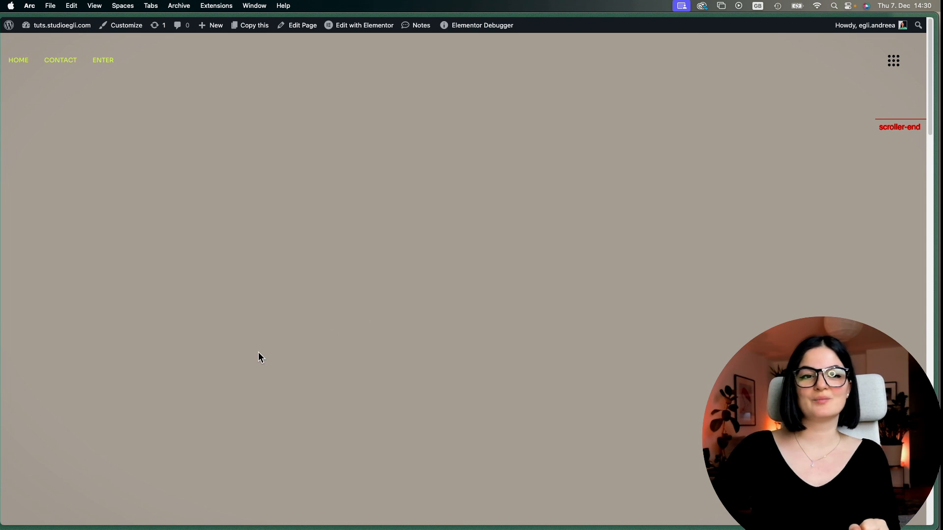